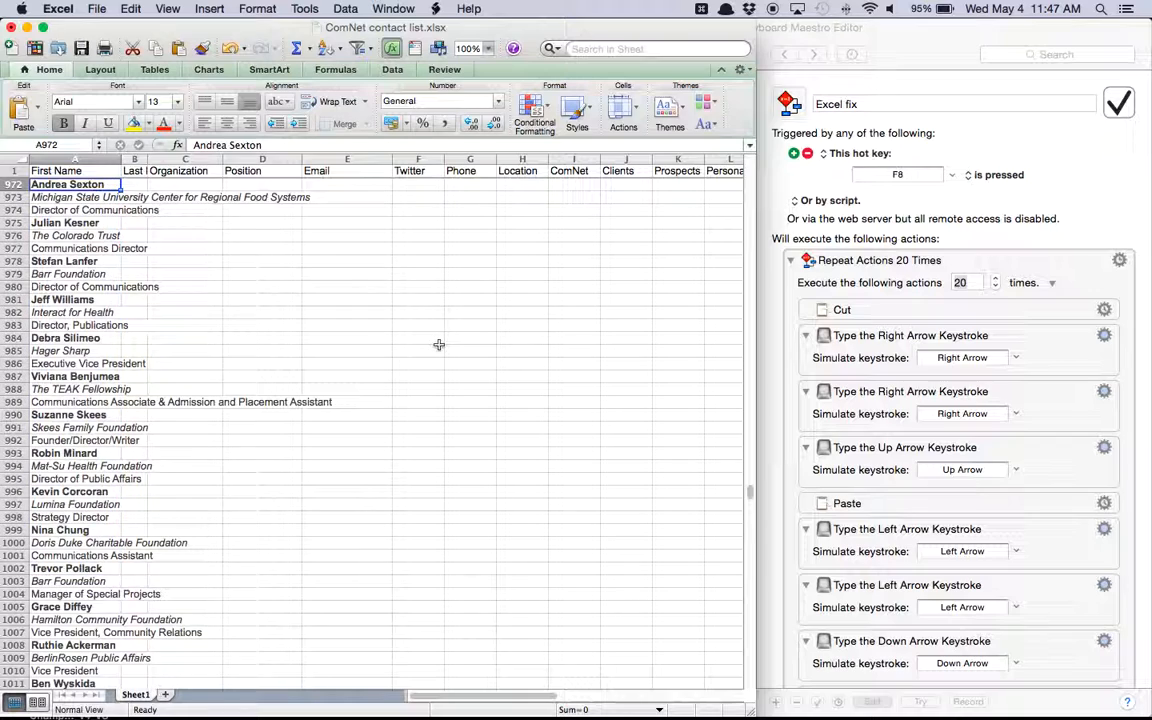
pyautogui.moveTo(185, 263)
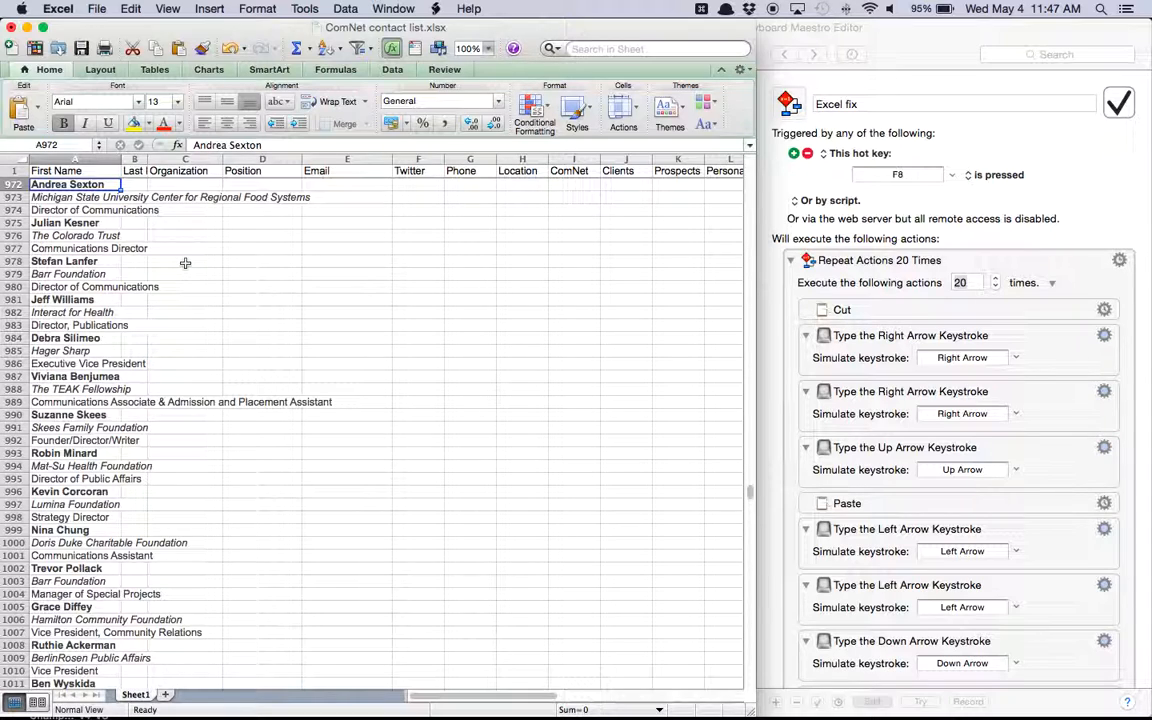
pyautogui.press('Down')
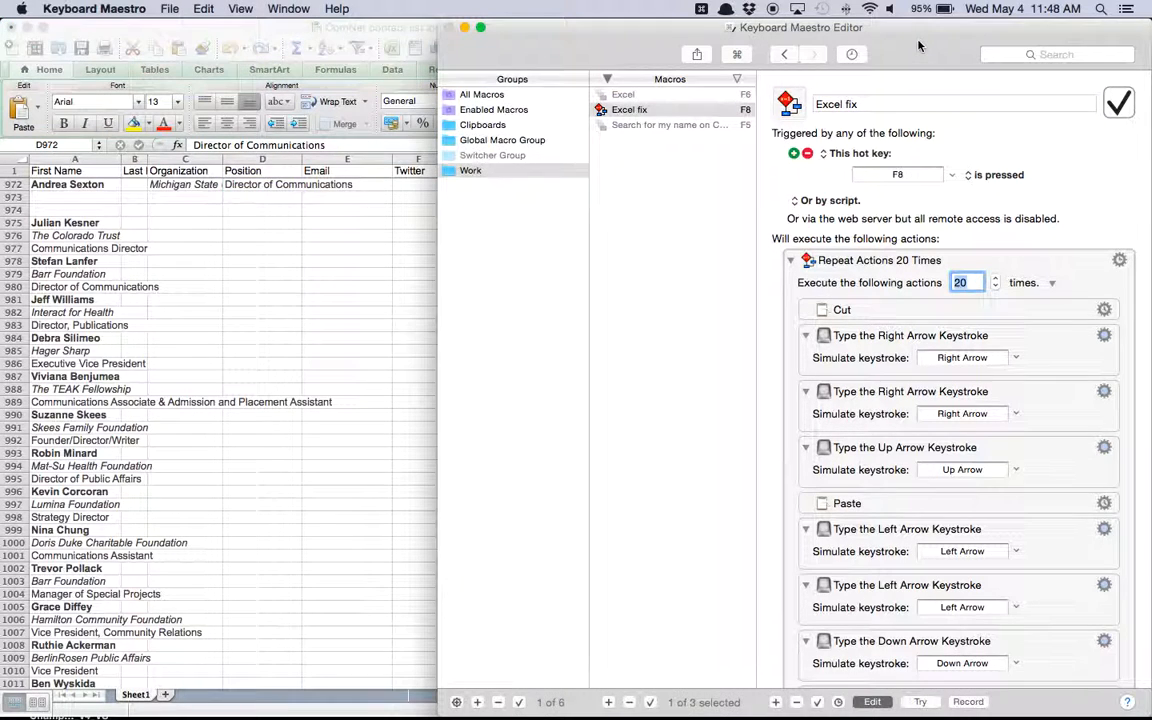
pyautogui.moveTo(765, 338)
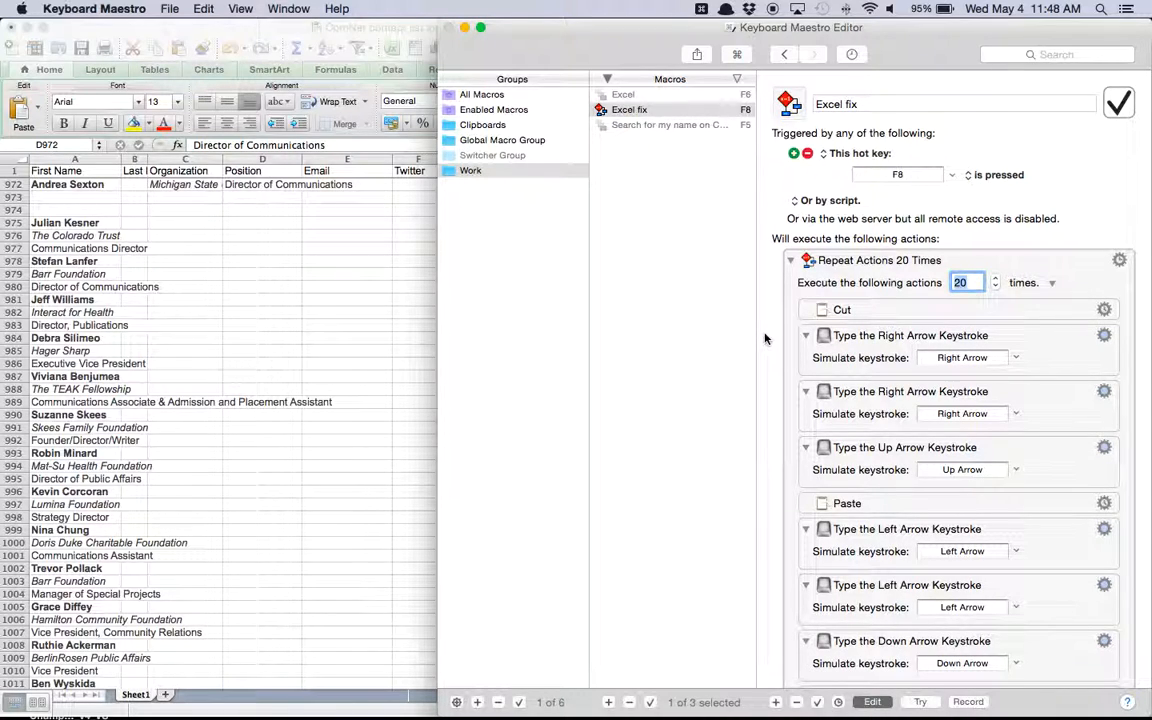
pyautogui.moveTo(75, 245)
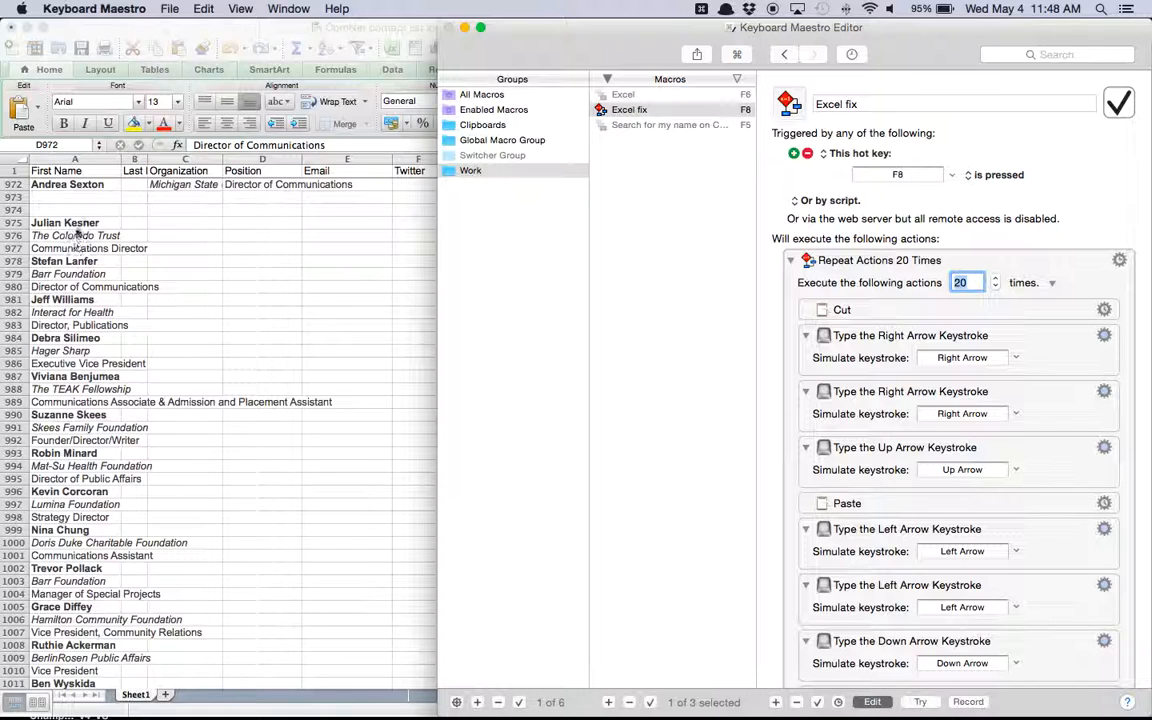
pyautogui.click(76, 235)
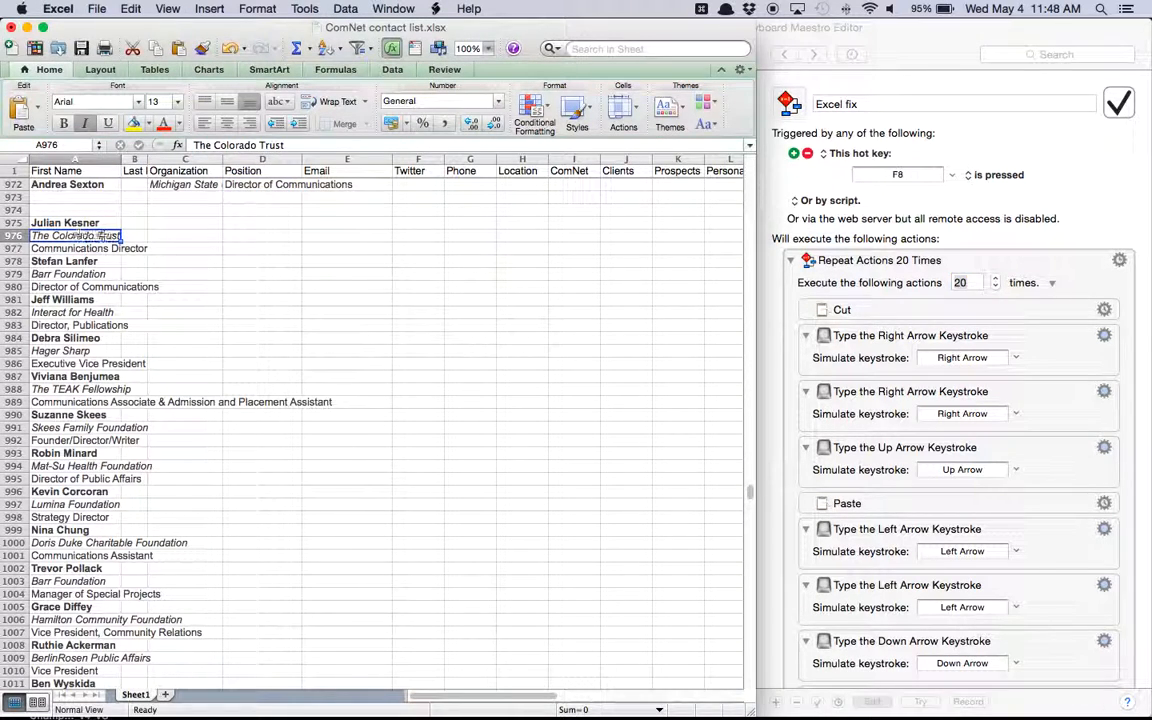
pyautogui.moveTo(283, 264)
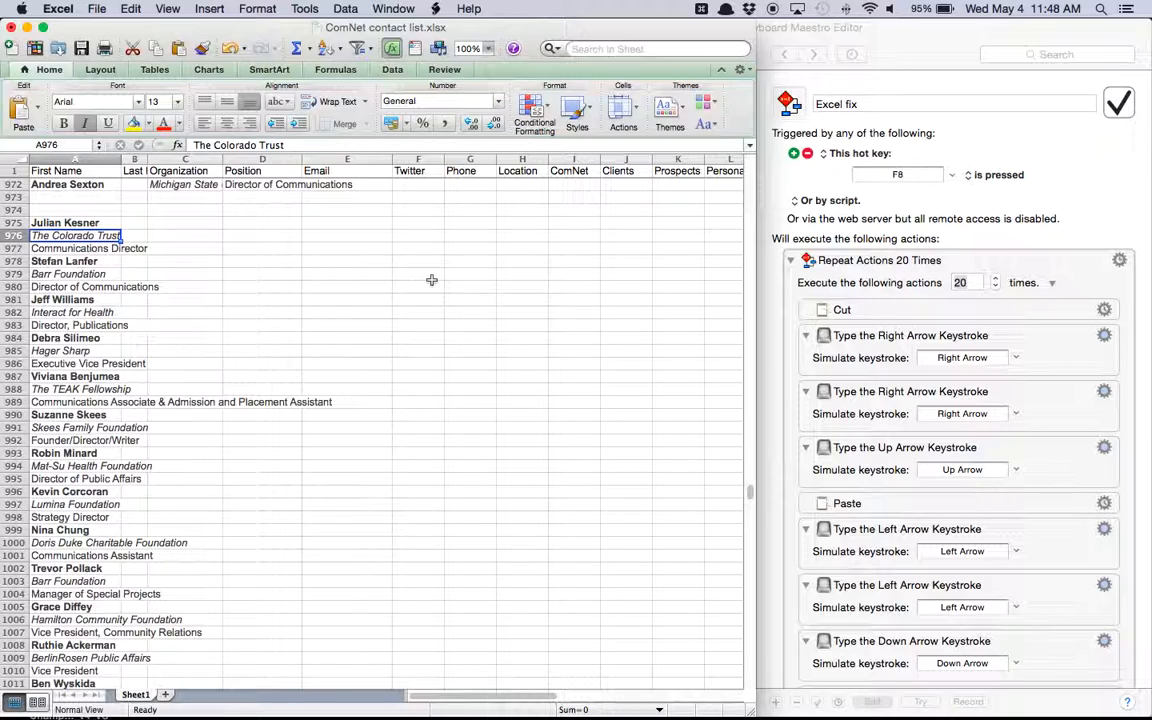
pyautogui.moveTo(786, 345)
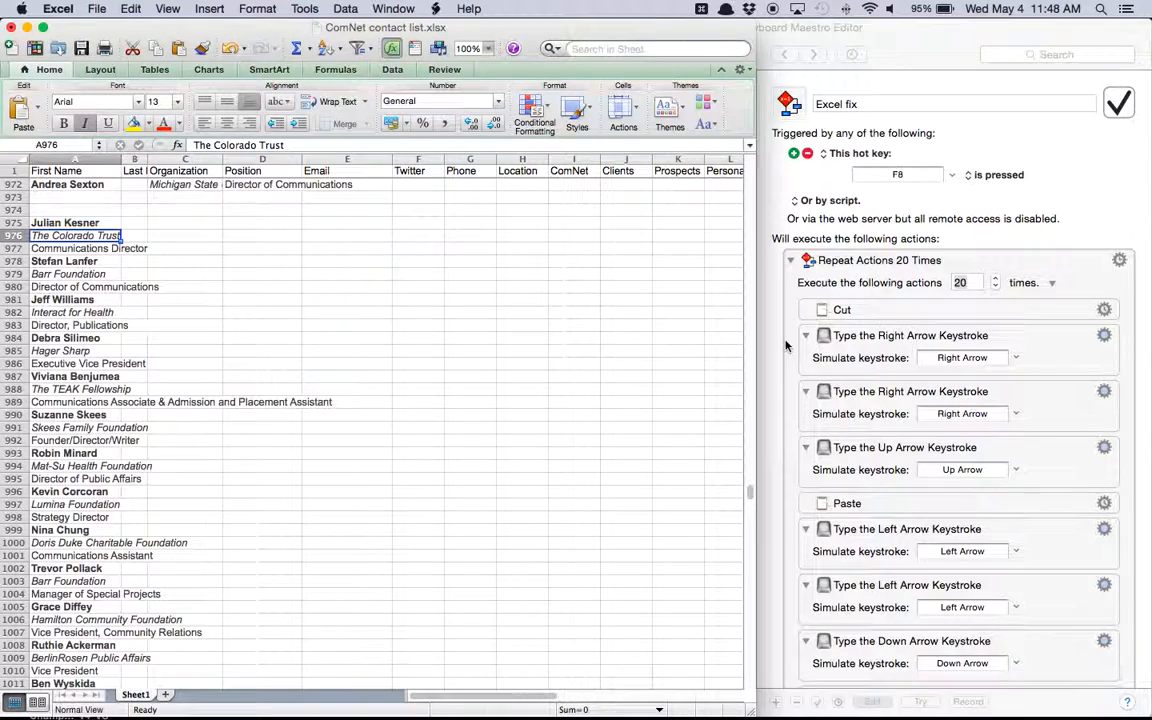
pyautogui.scroll(-3)
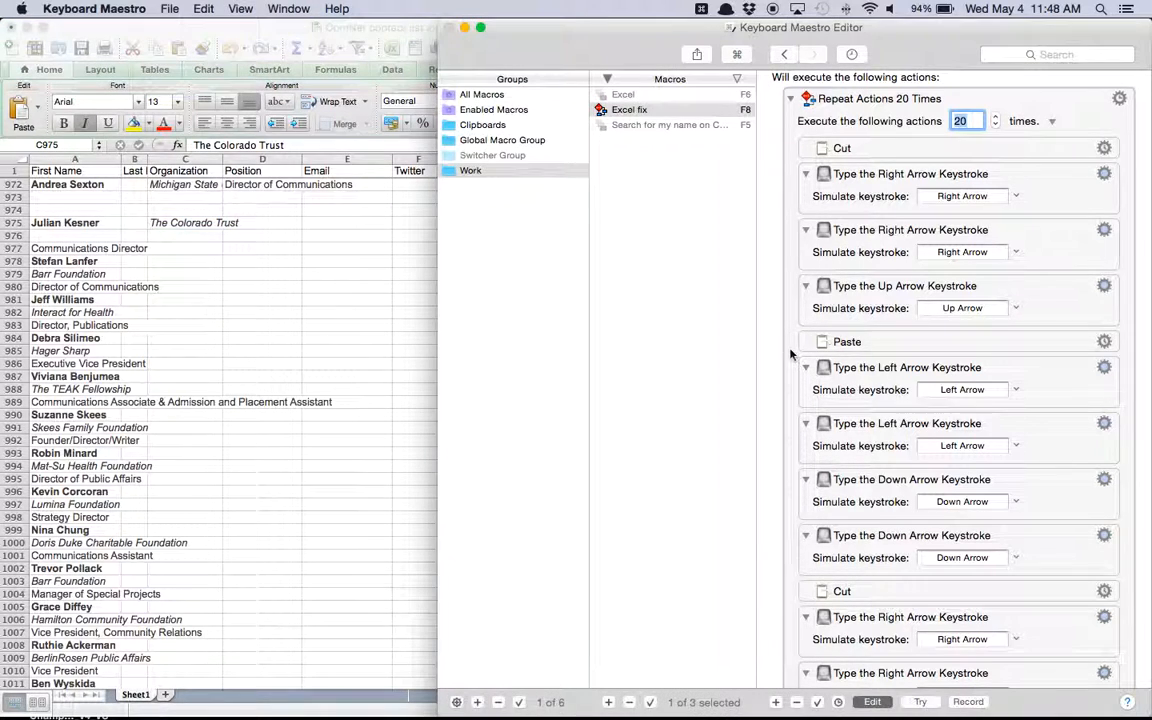
pyautogui.scroll(-3)
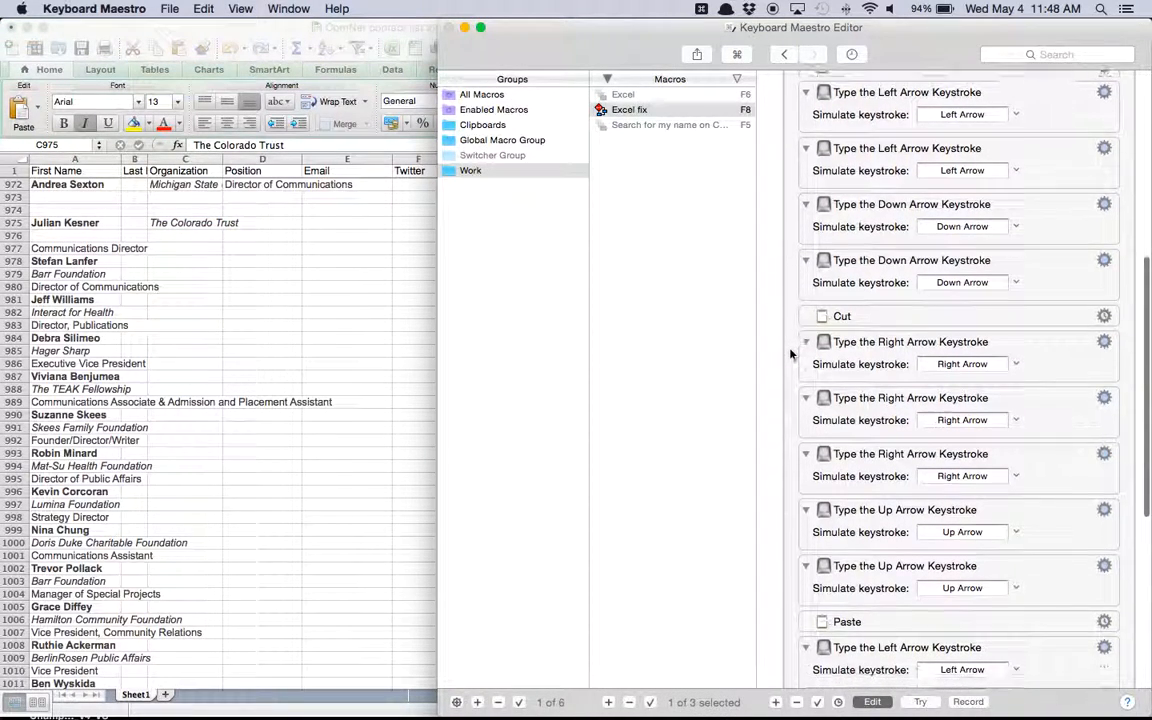
pyautogui.moveTo(797, 303)
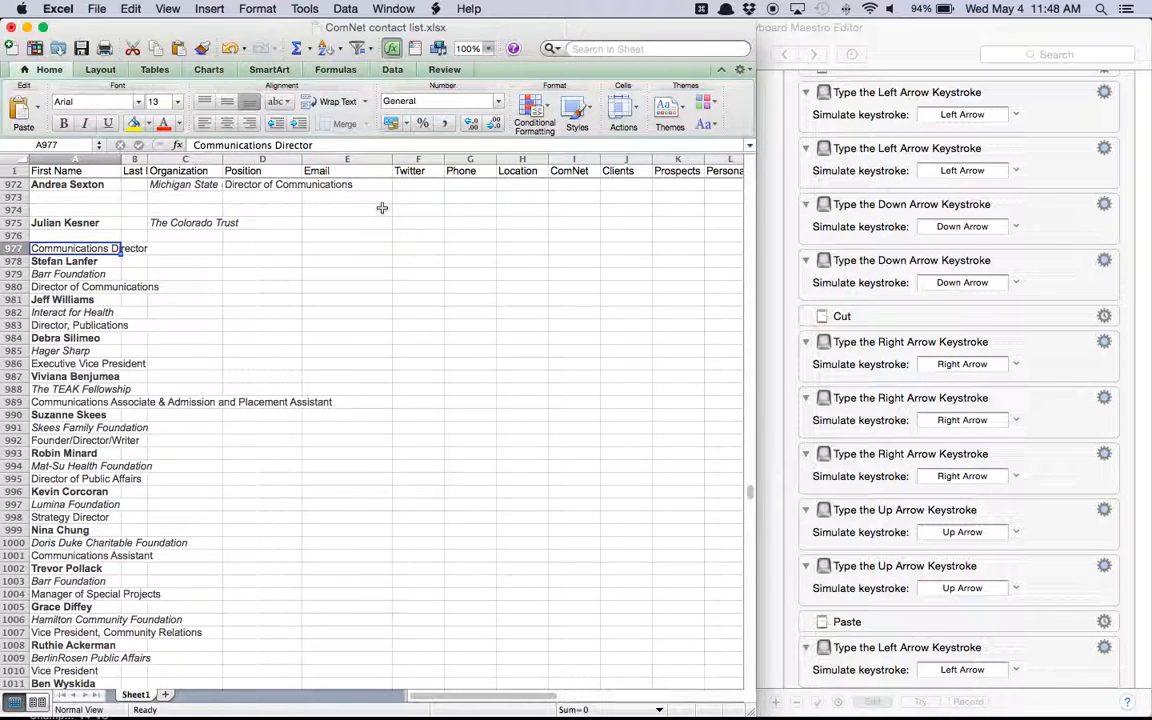
pyautogui.moveTo(383, 213)
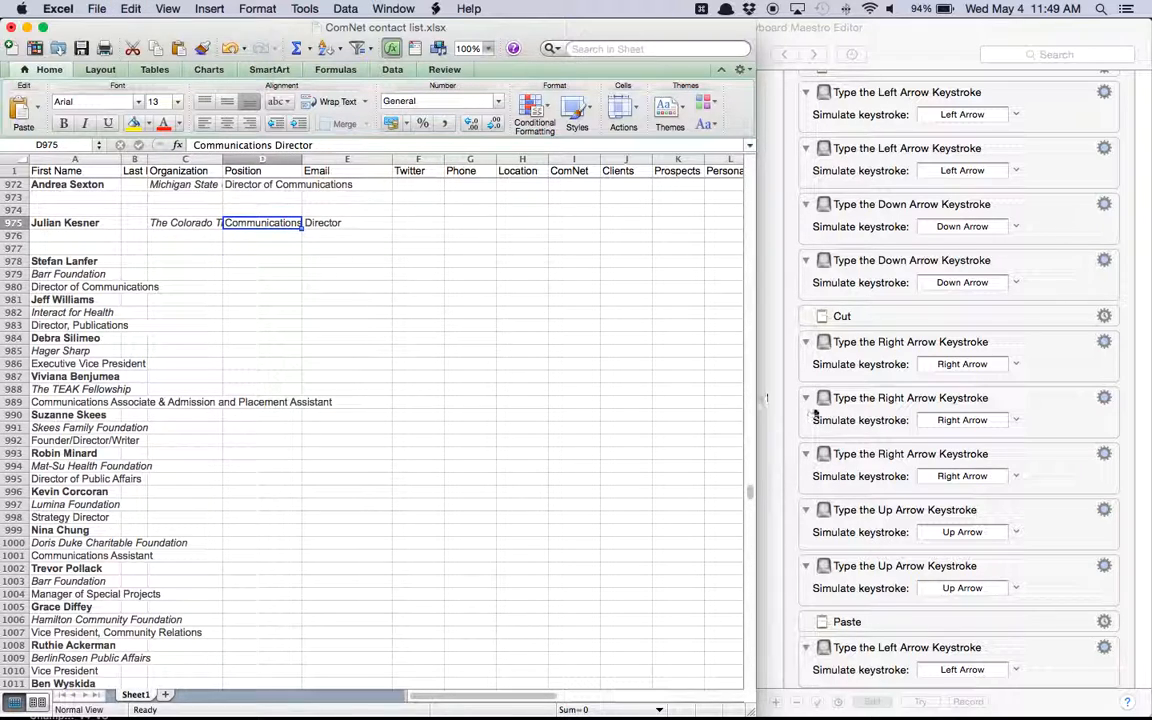
pyautogui.scroll(-3)
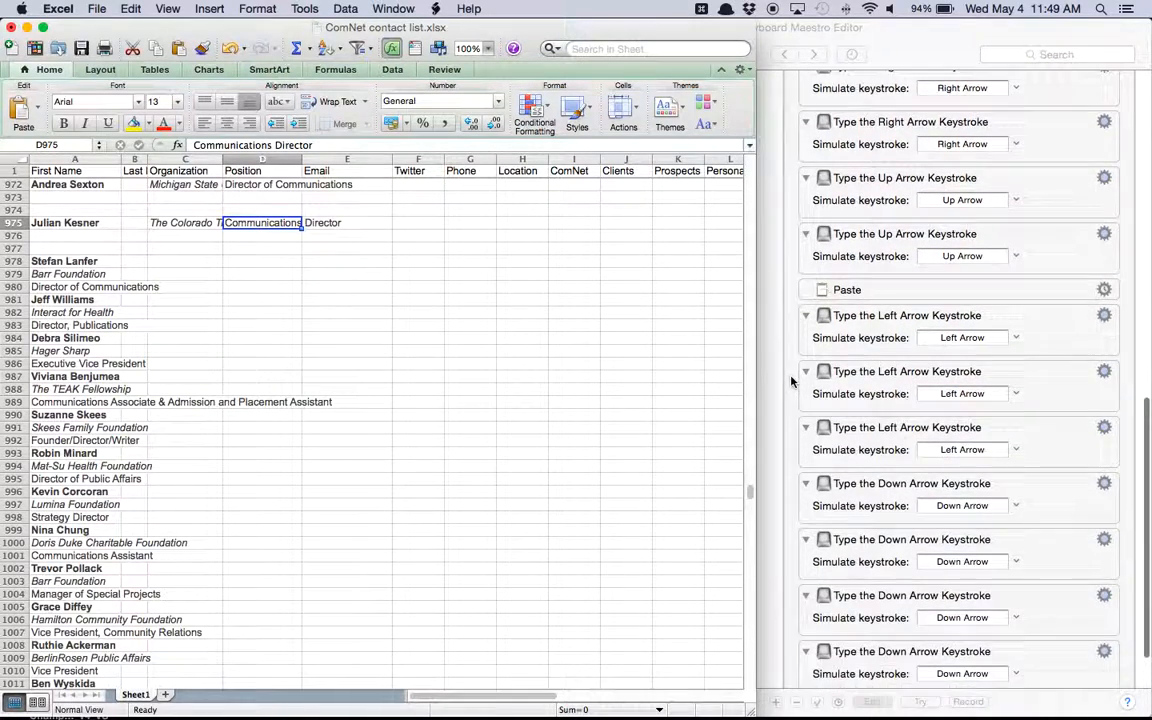
pyautogui.scroll(-3)
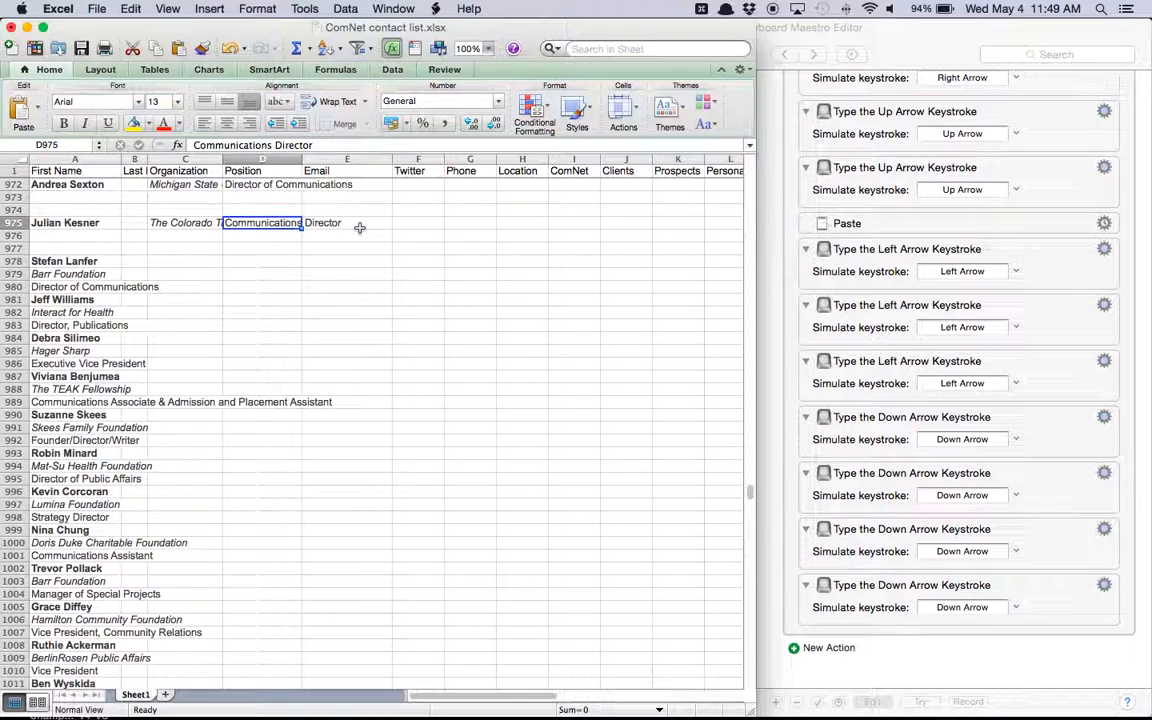
pyautogui.press('Left')
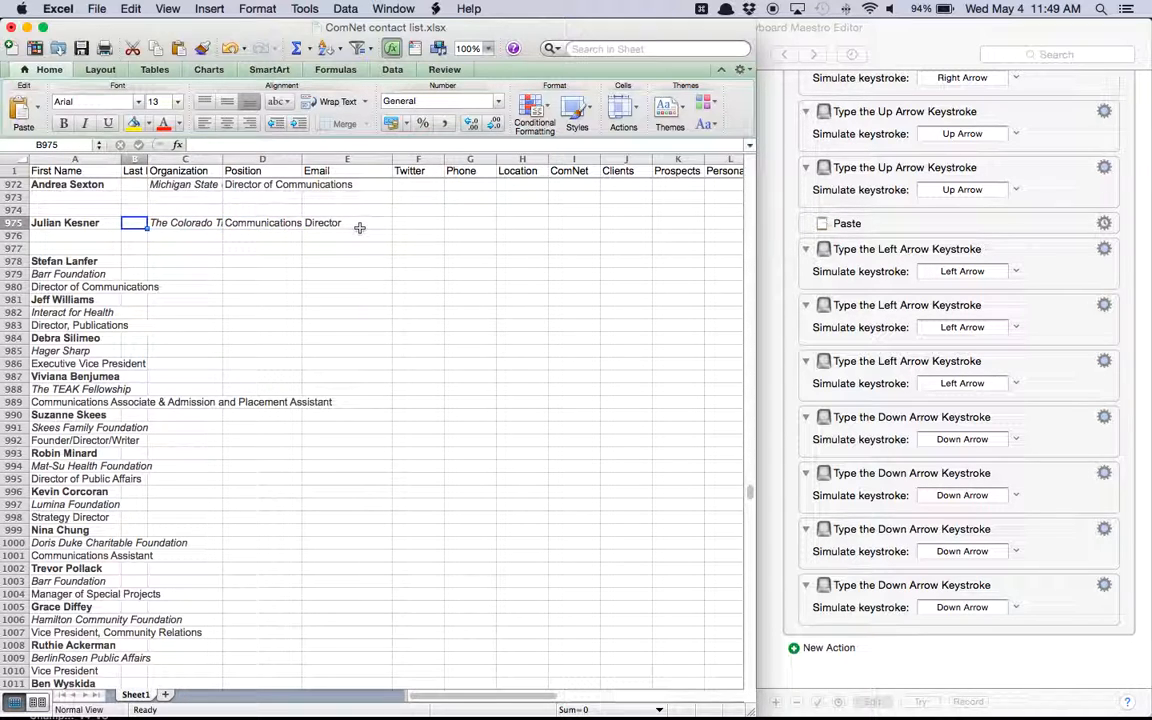
pyautogui.click(65, 222)
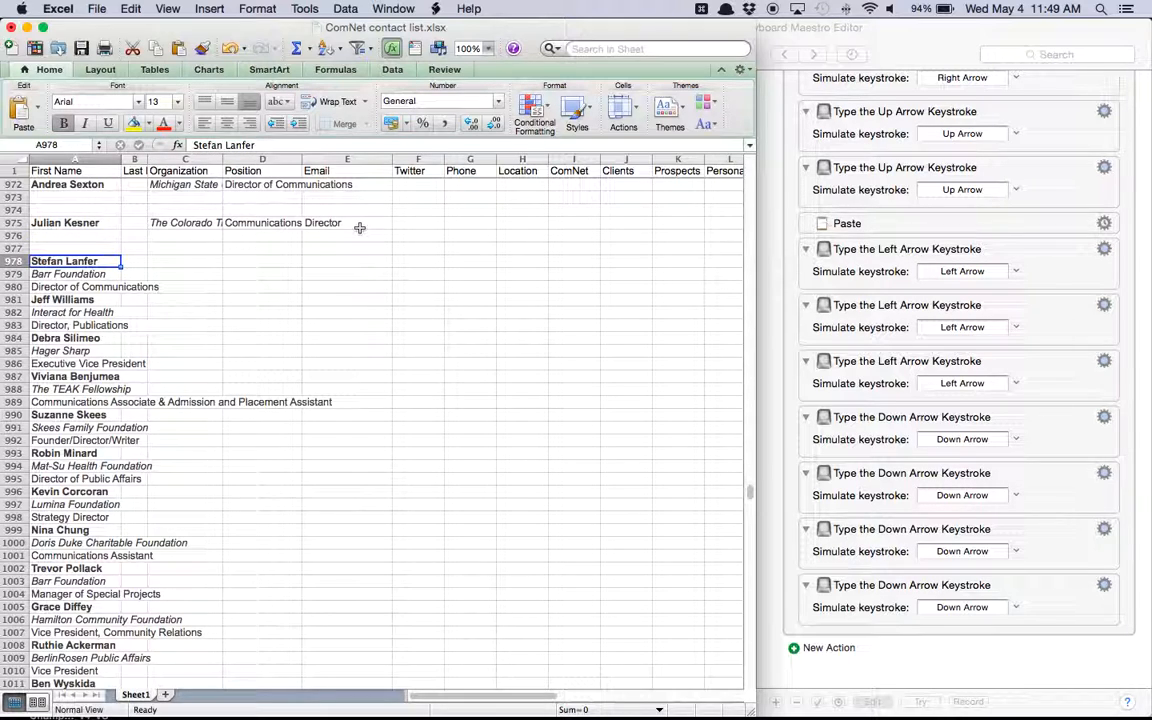
pyautogui.press('Down')
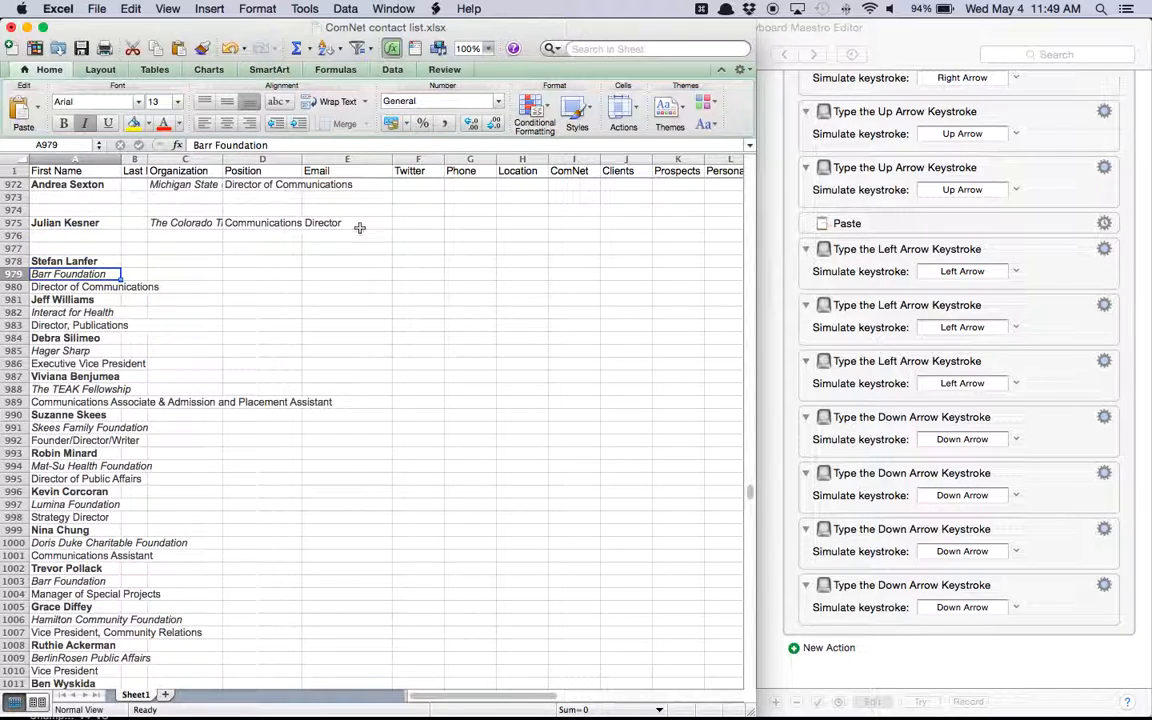
pyautogui.moveTo(773, 453)
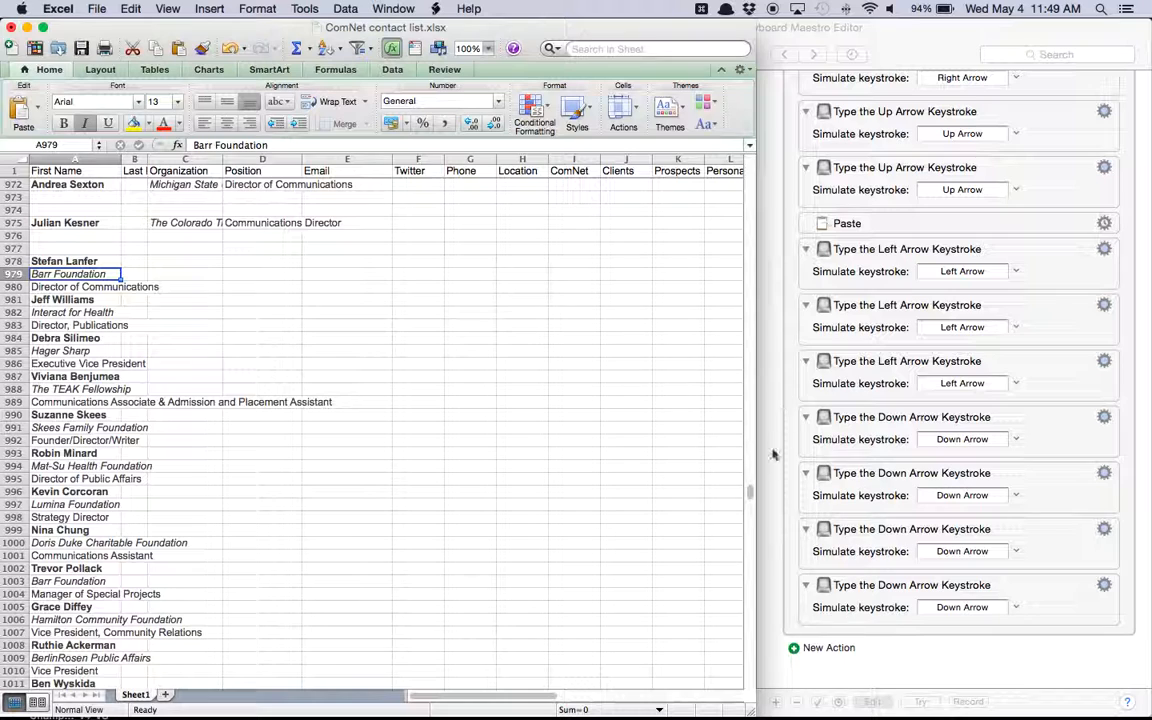
pyautogui.scroll(3)
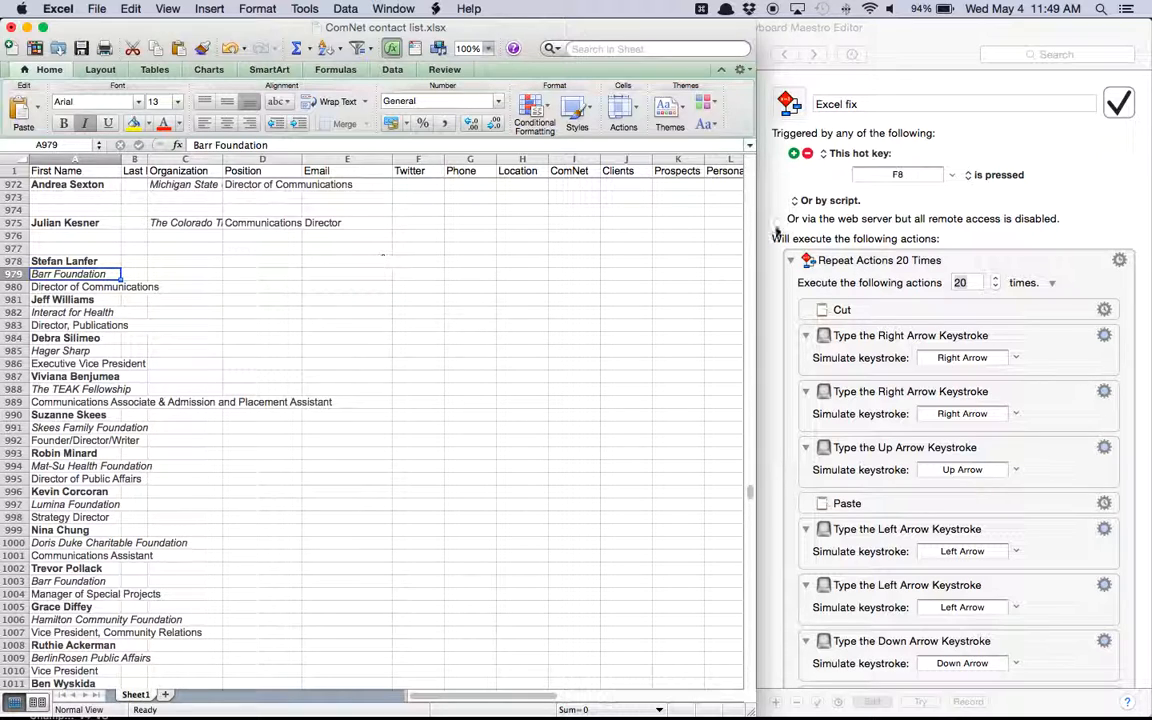
pyautogui.moveTo(440, 305)
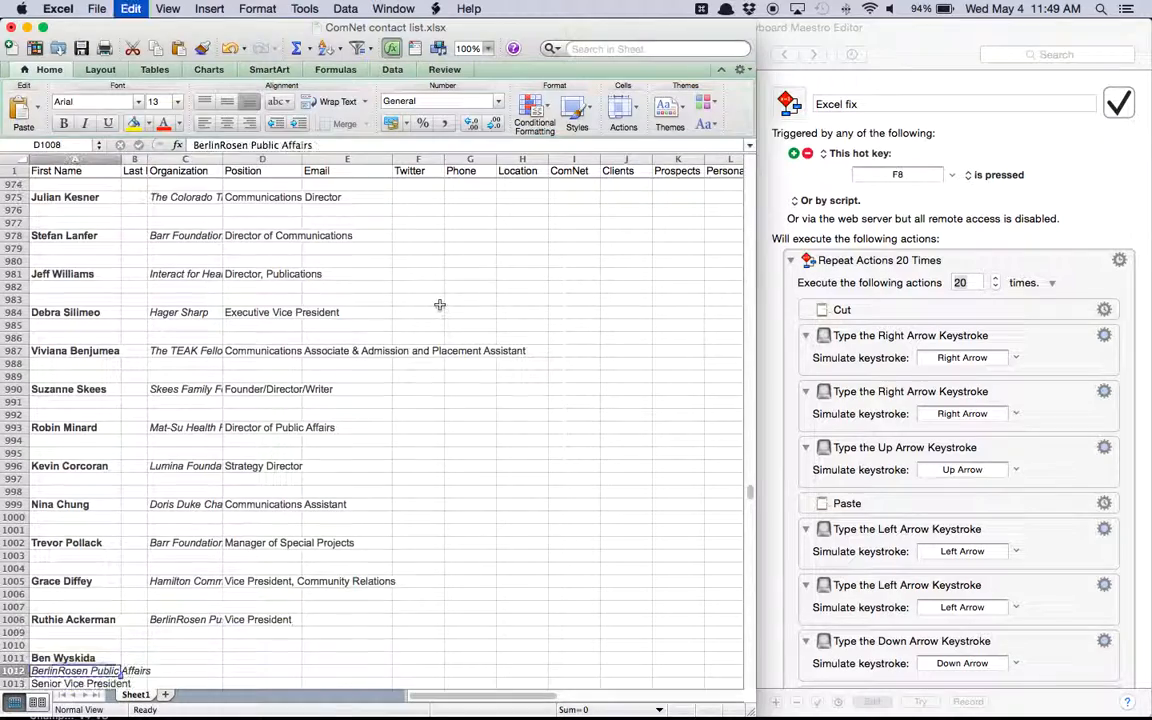
pyautogui.scroll(-3)
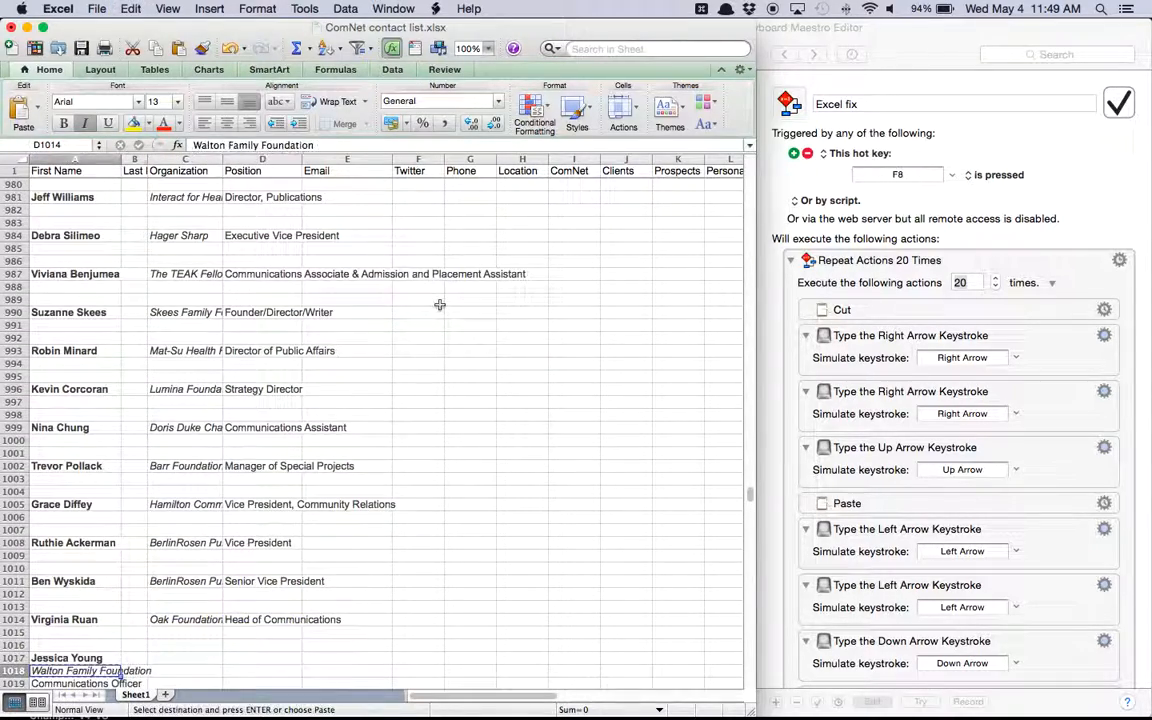